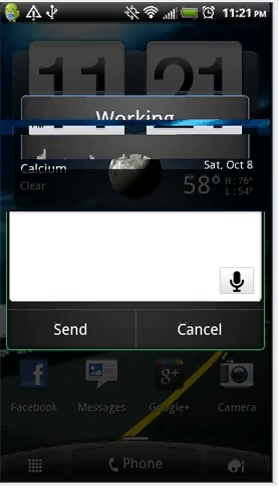
Dictate the text message 'Hey how's it going'
{"action": "type", "text": "Hey how's it going"}
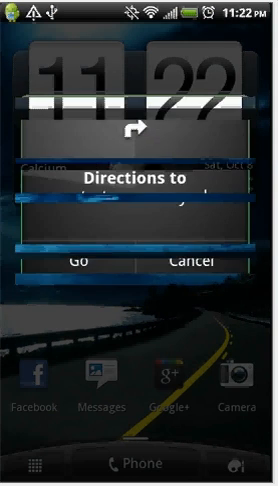
Confirm the spoken directions request to Watertown, New York with Go
{"action": "left_click", "coordinate": [85, 260]}
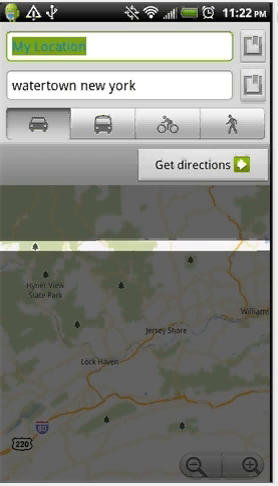
Close the Watertown route in Google Maps and return to the home screen
{"action": "key", "text": "HOME"}
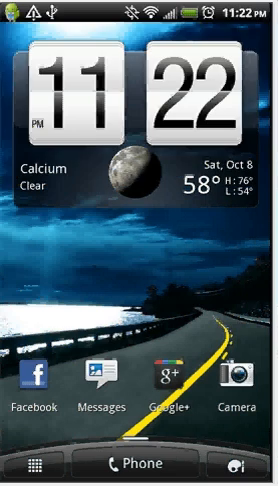